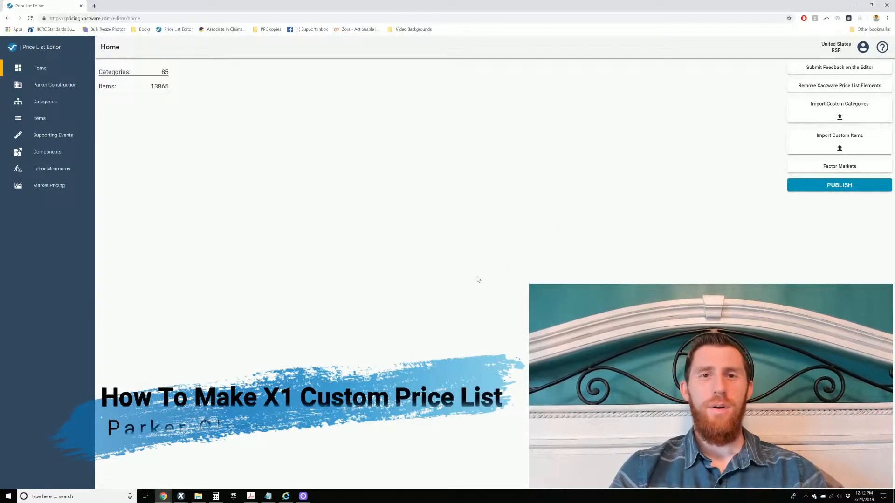
mouse_move(345, 190)
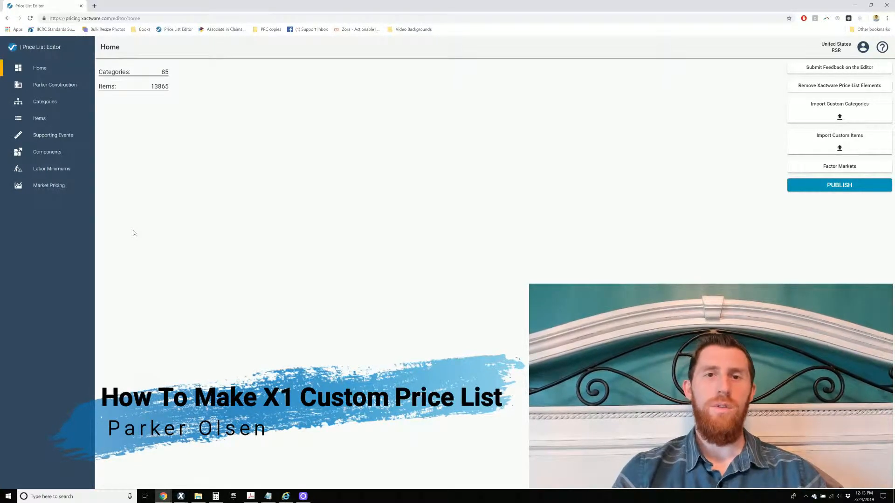
mouse_move(354, 181)
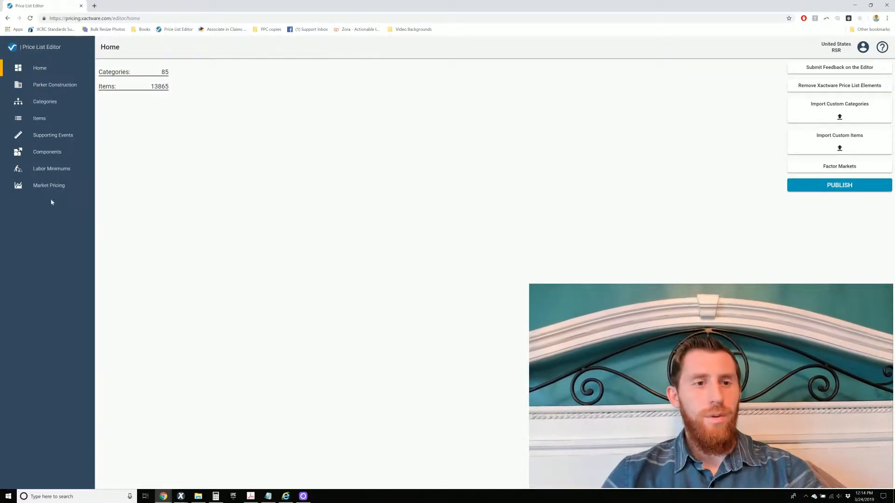
Start a new market in Market Pricing, discard it, and return to the dashboard.
left_click(49, 185)
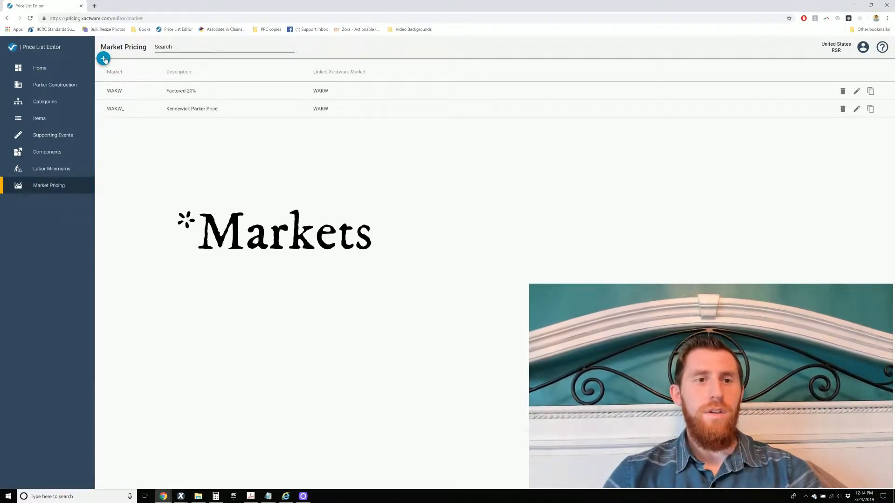
left_click(103, 59)
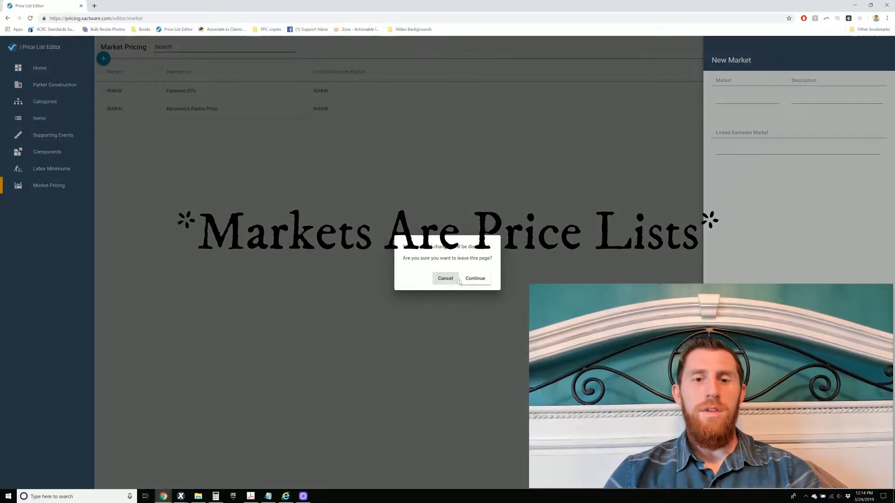
left_click(475, 279)
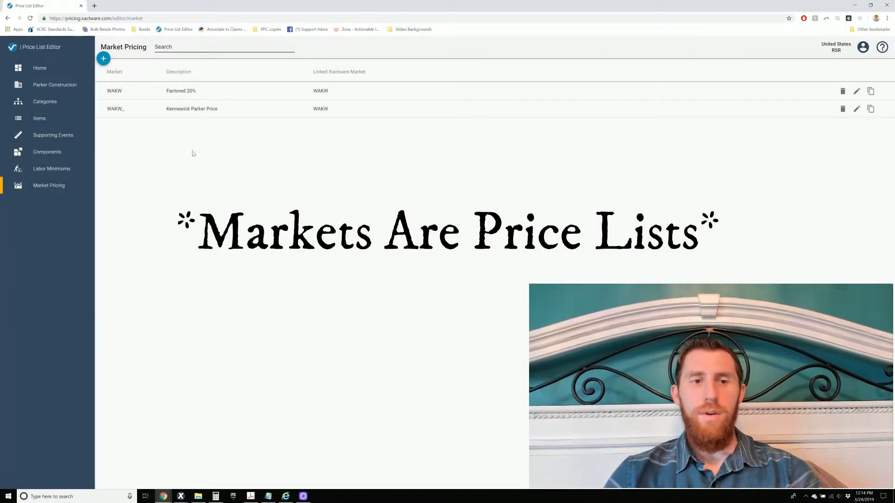
left_click(39, 68)
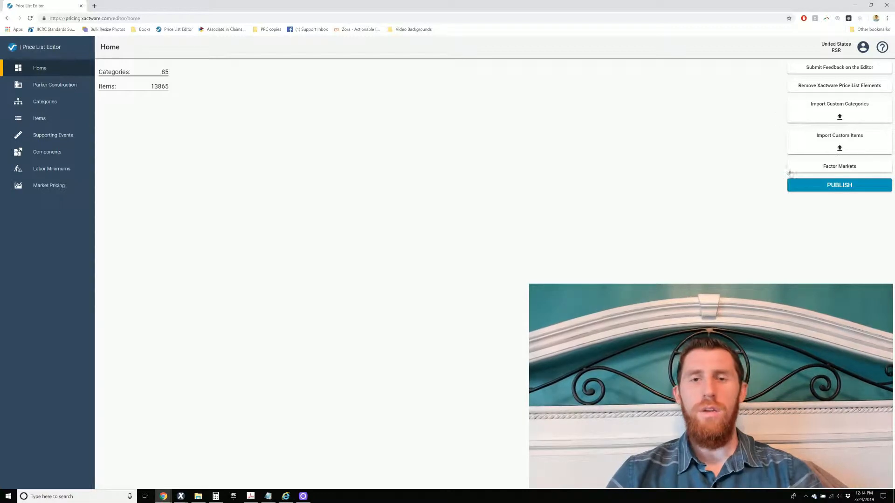
mouse_move(630, 182)
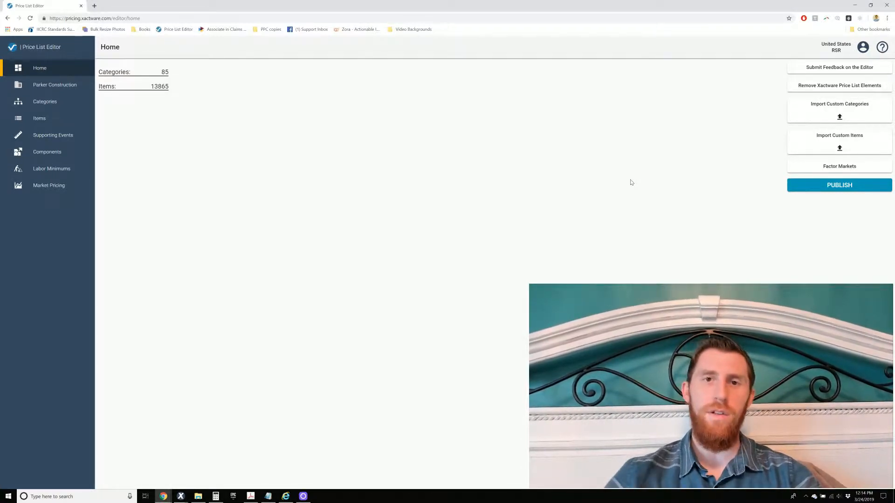
Search items for 'ins b6', open INS BT6 with Item Activity Price checked, and expand Components.
left_click(39, 118)
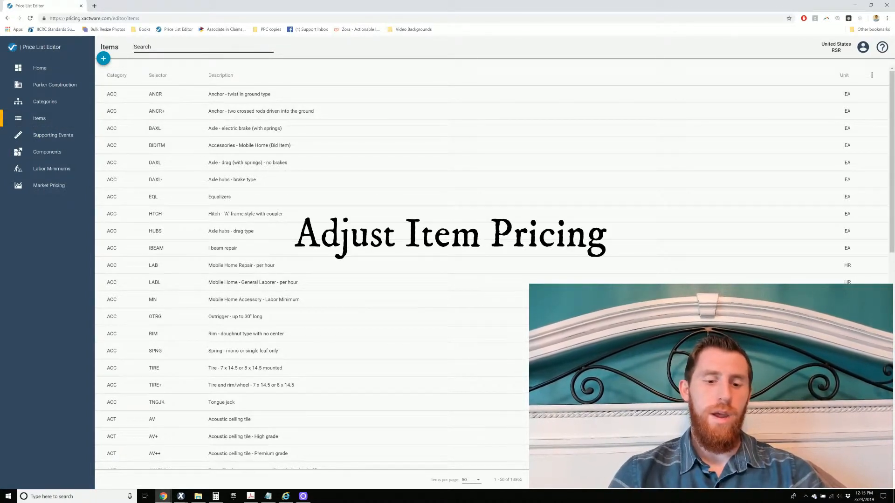
type("ins bt")
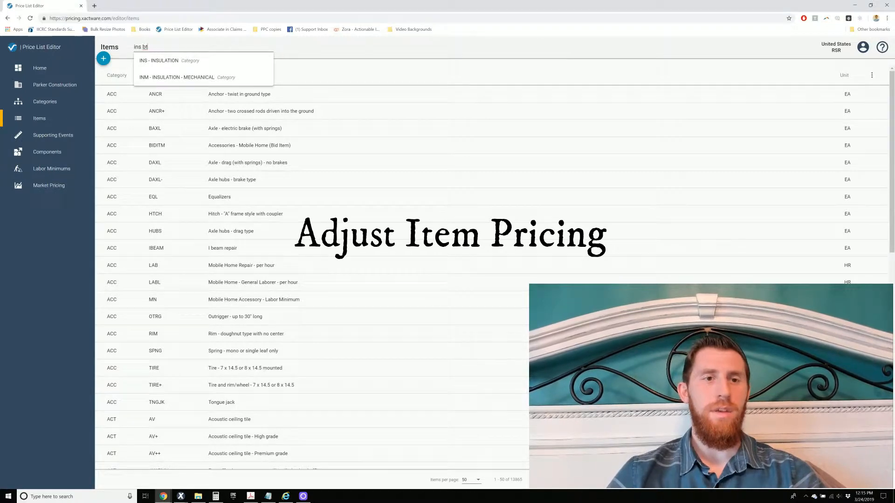
type("6")
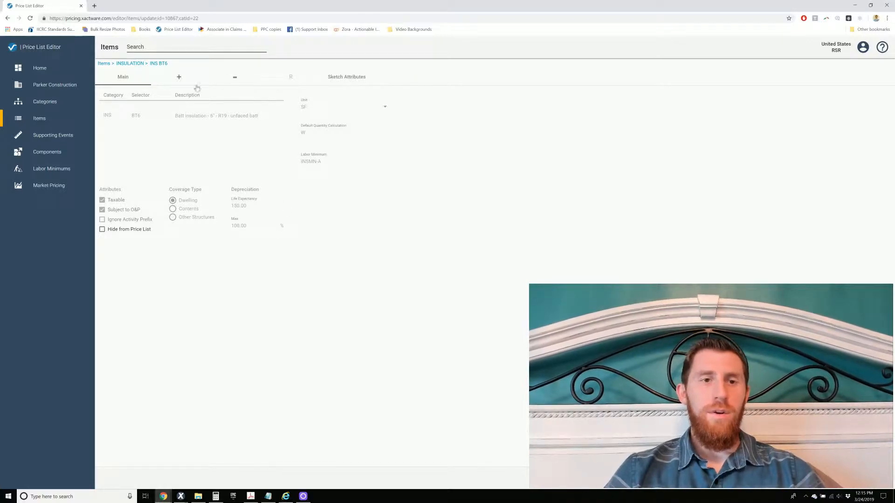
left_click(179, 76)
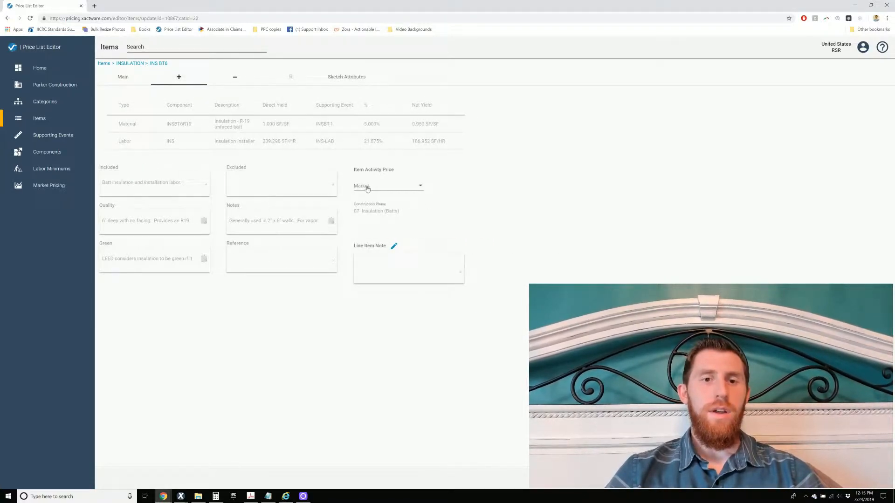
left_click(389, 186)
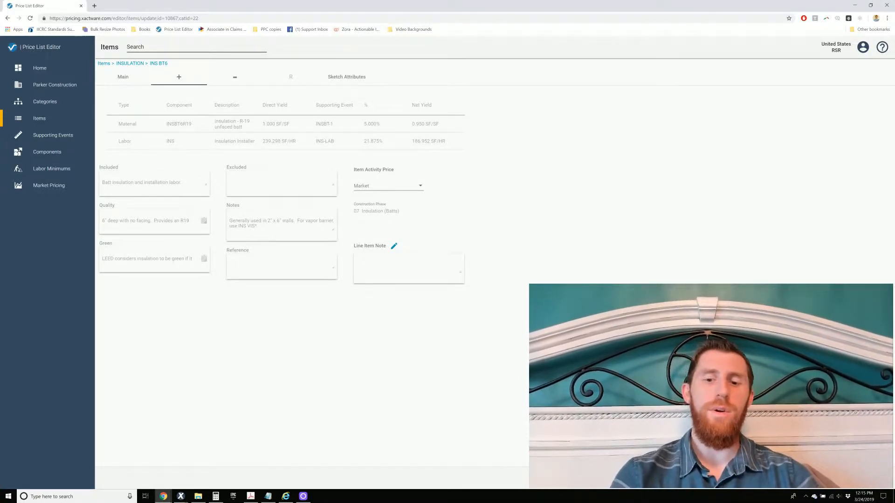
left_click(47, 152)
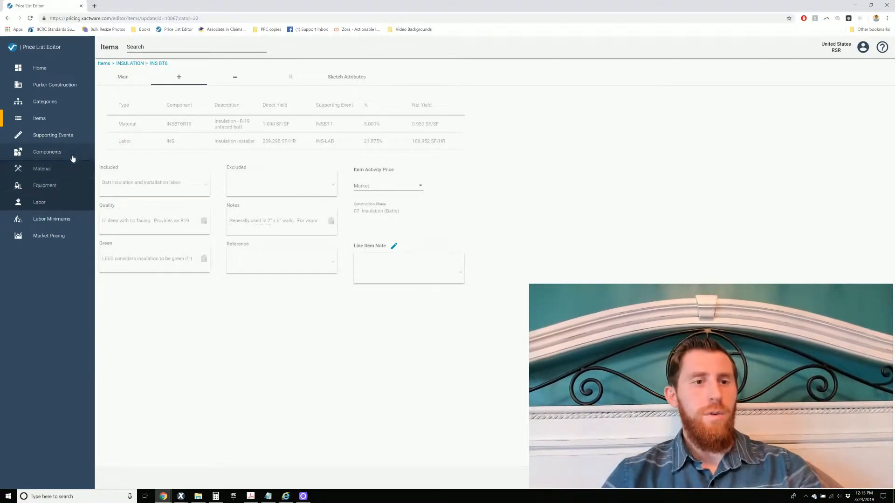
mouse_move(64, 168)
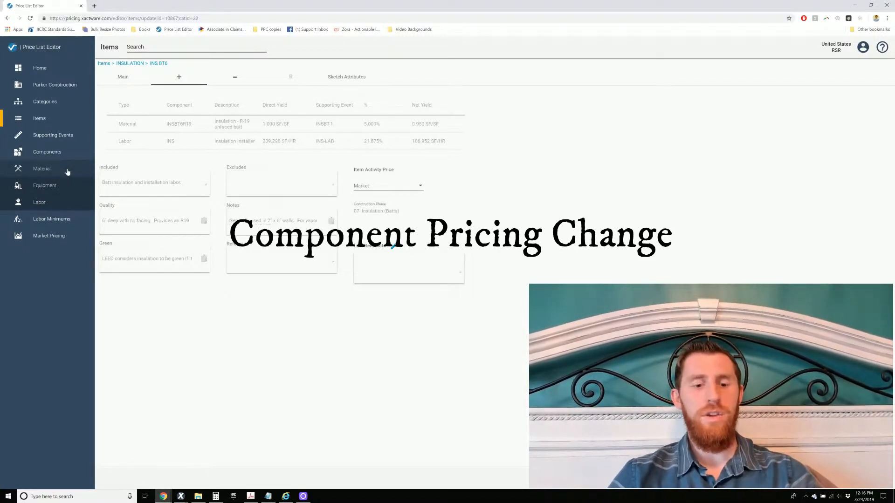
Search material components for 'ins bt', open INSBT6, then list equipment components.
left_click(42, 168)
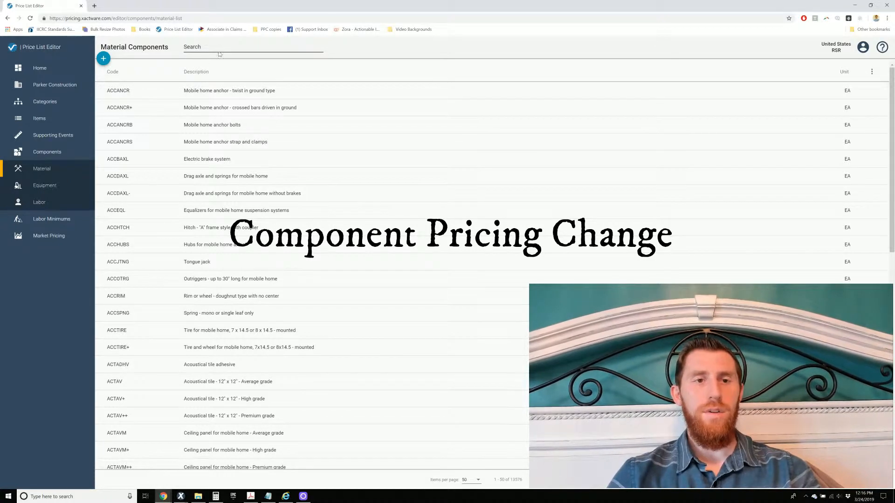
type("ins bt6")
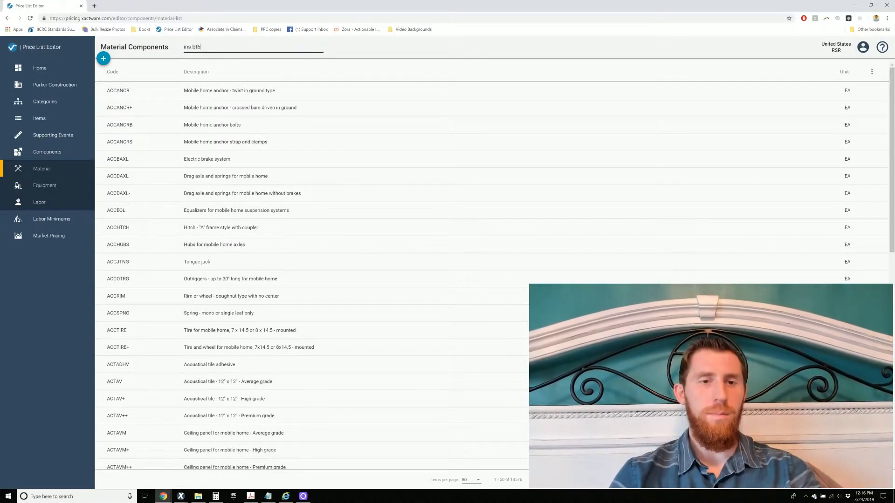
key("Return")
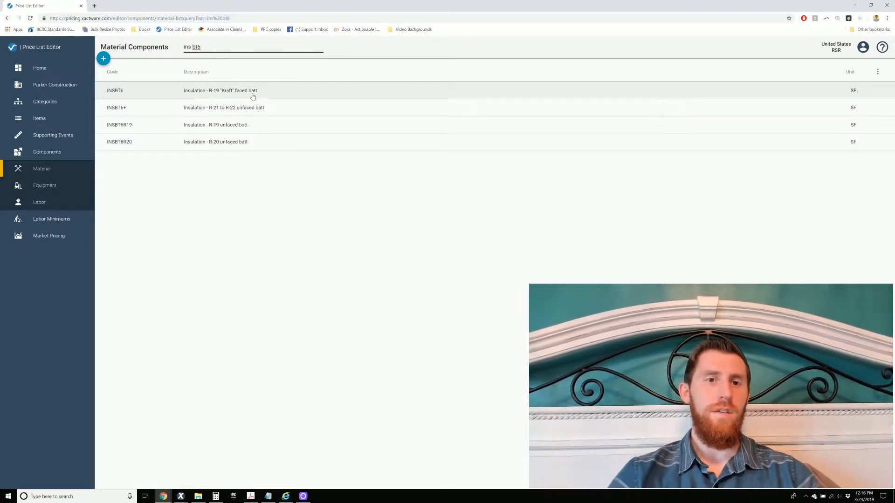
left_click(220, 90)
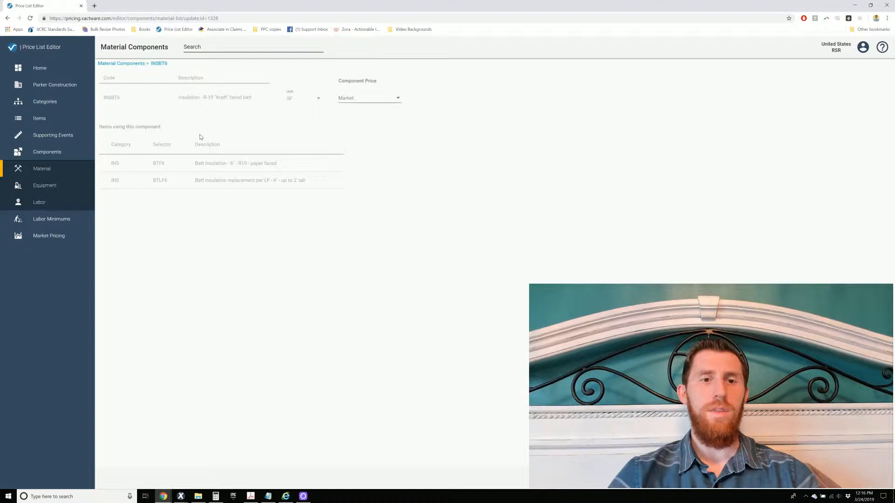
mouse_move(153, 217)
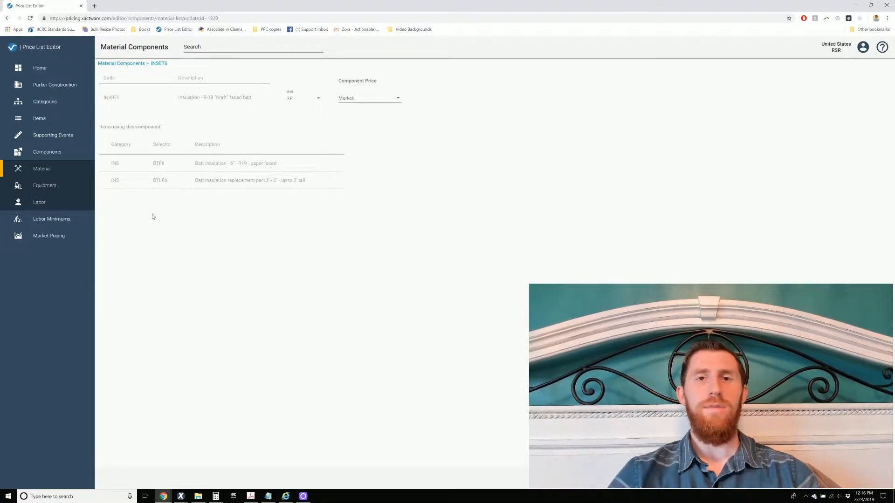
mouse_move(172, 160)
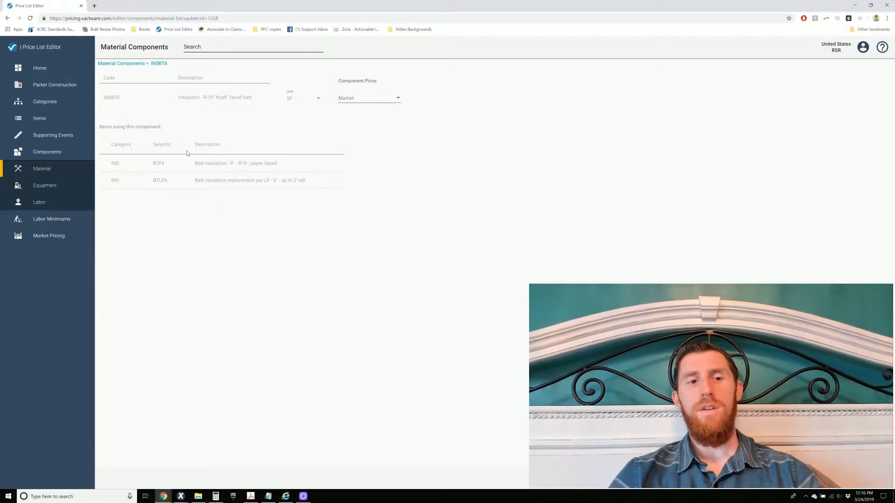
mouse_move(138, 213)
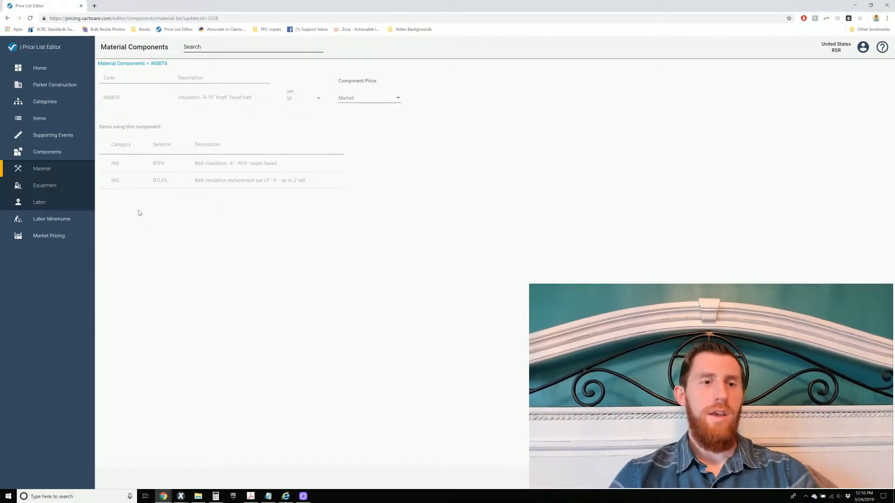
mouse_move(41, 168)
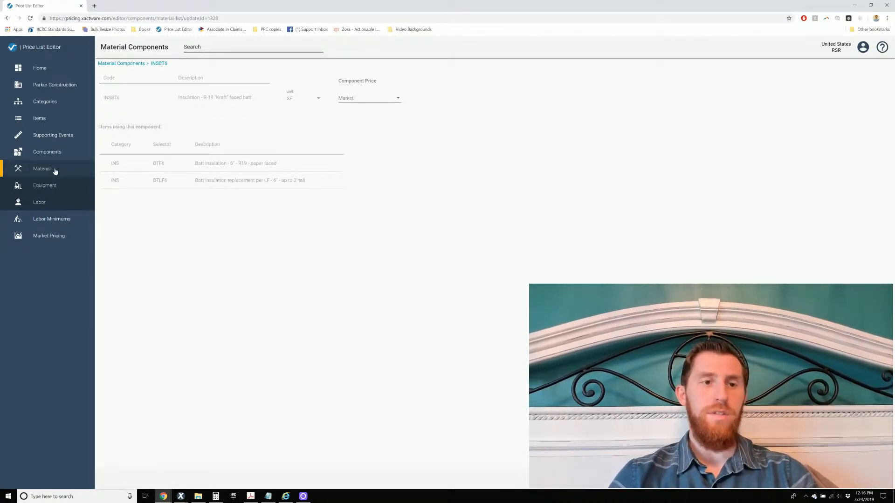
mouse_move(205, 191)
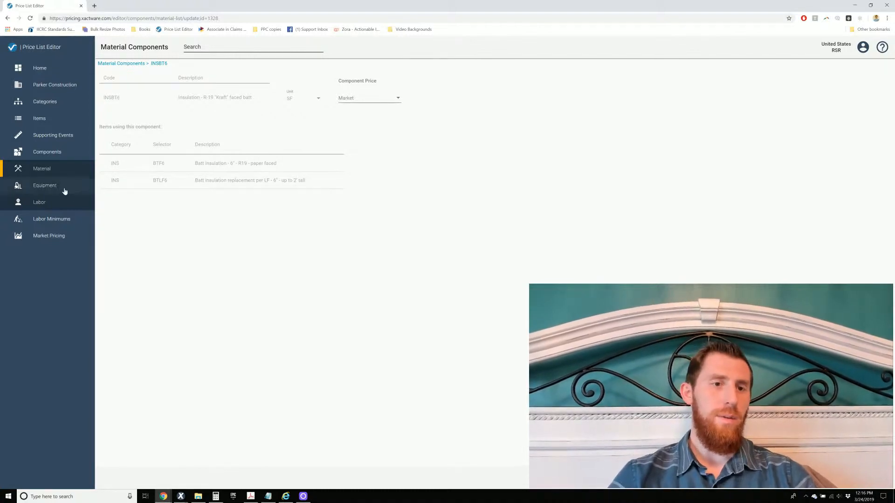
left_click(44, 185)
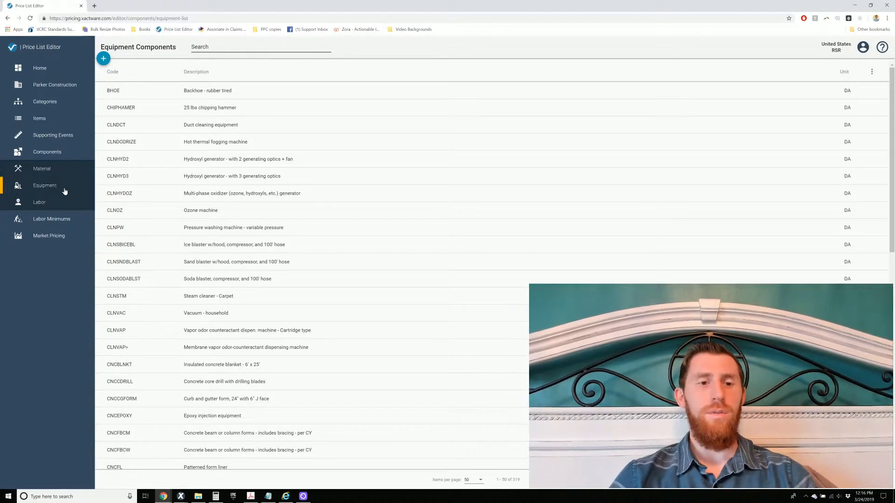
Move from the labor components list to the market's labor pricing rates.
left_click(39, 201)
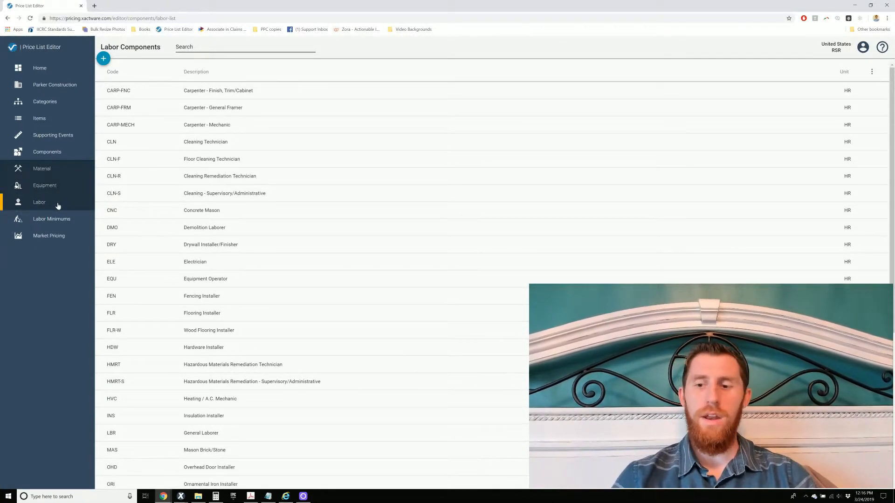
left_click(49, 236)
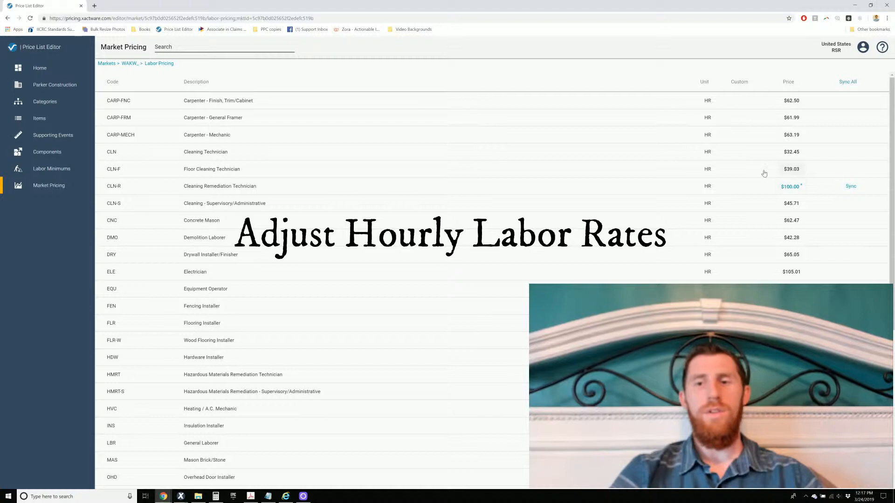
mouse_move(850, 186)
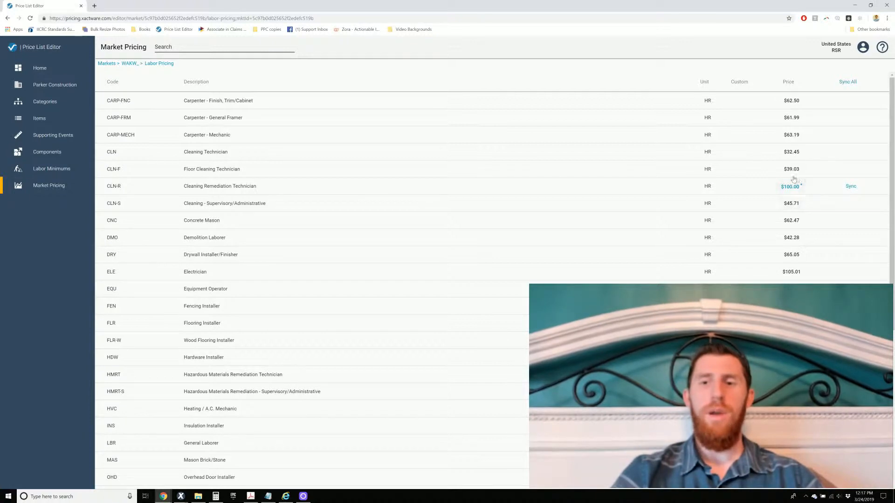
mouse_move(697, 251)
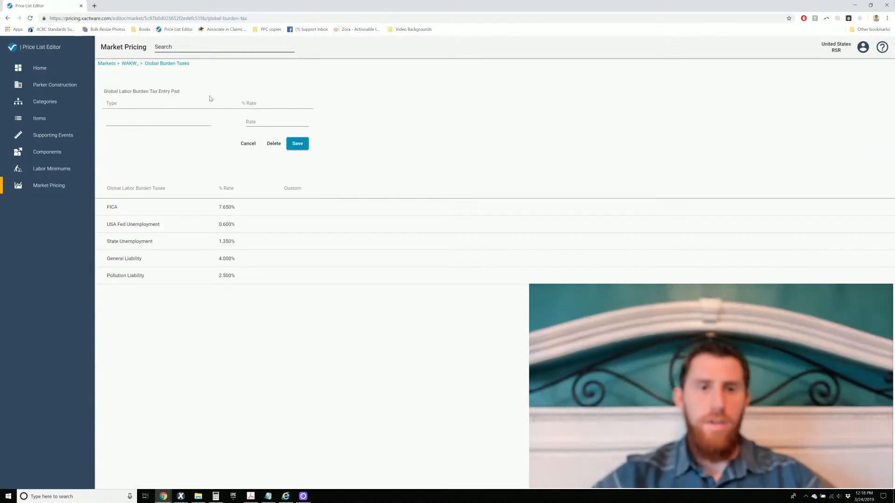
mouse_move(176, 181)
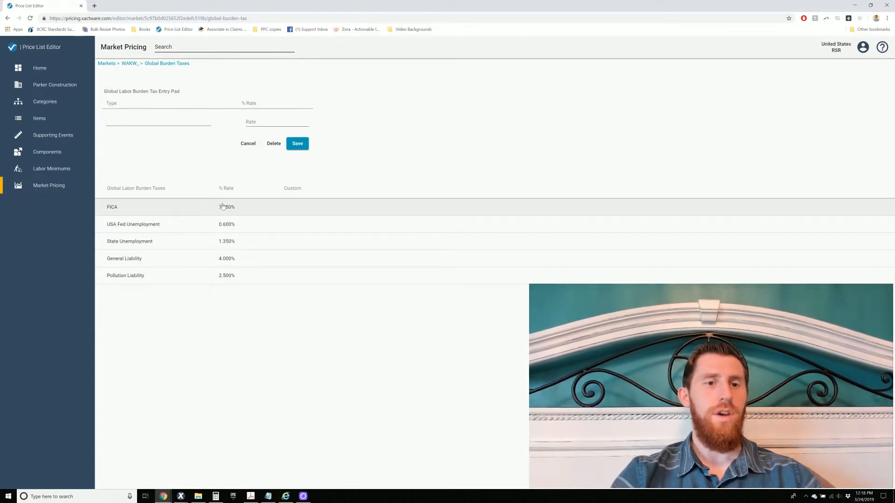
mouse_move(200, 327)
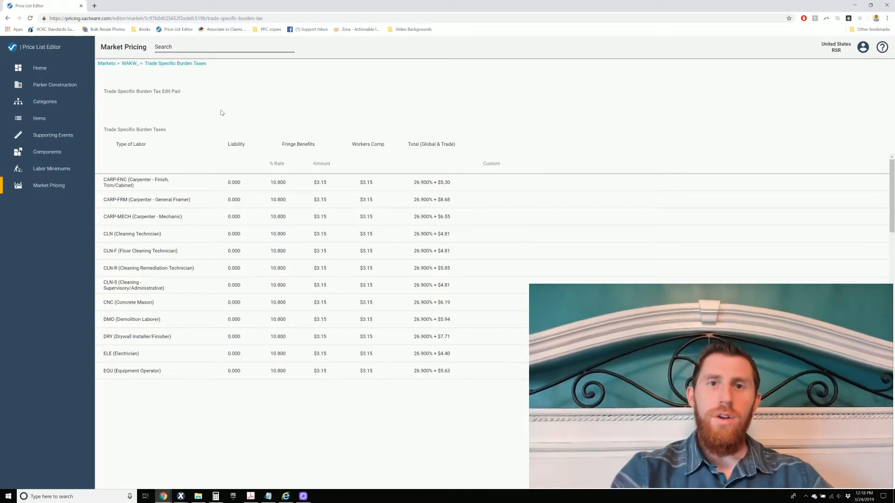
Load CLN-R, CLN and DMO trade-specific burden taxes into the edit pad, then discard the edit.
scroll("down", 3)
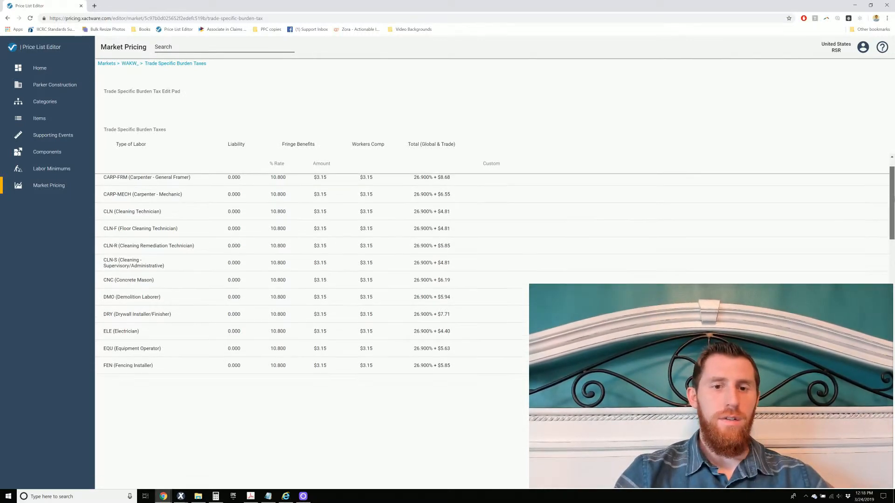
scroll("down", 3)
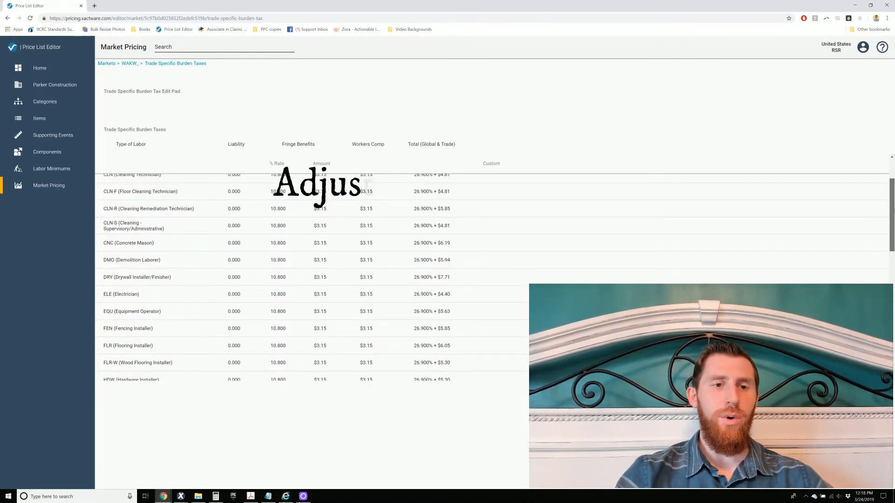
scroll("up", 3)
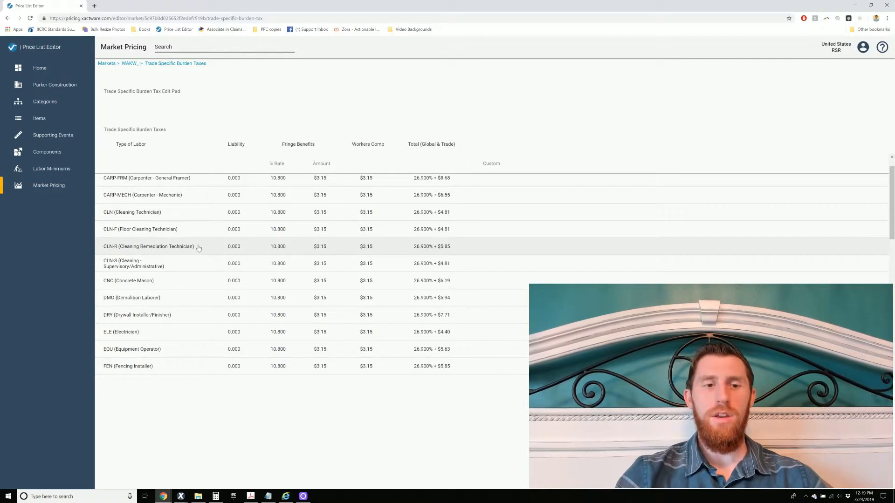
mouse_move(193, 221)
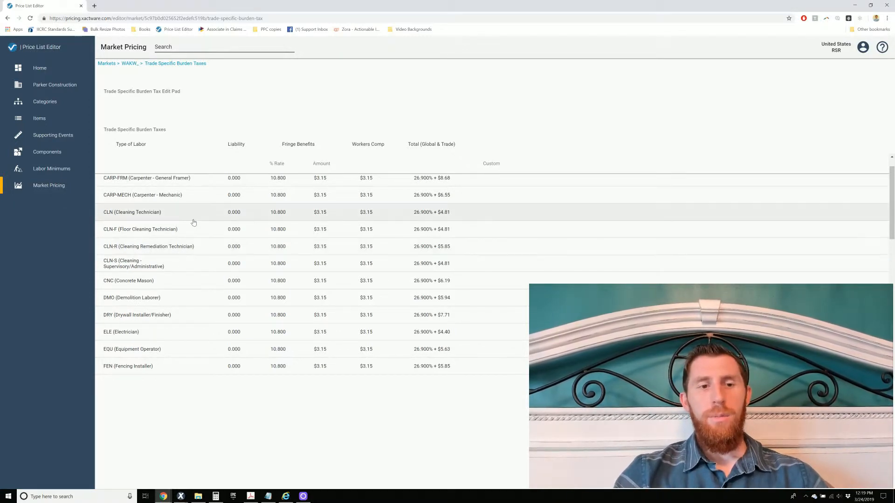
left_click(148, 246)
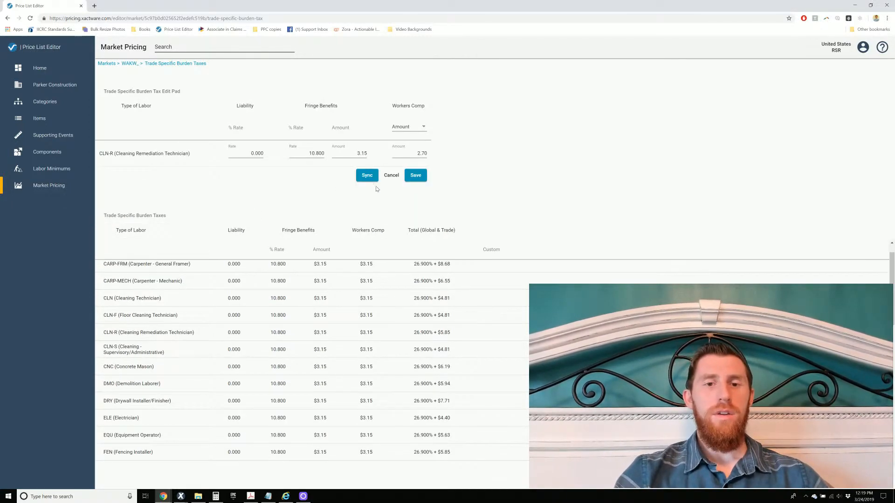
mouse_move(437, 155)
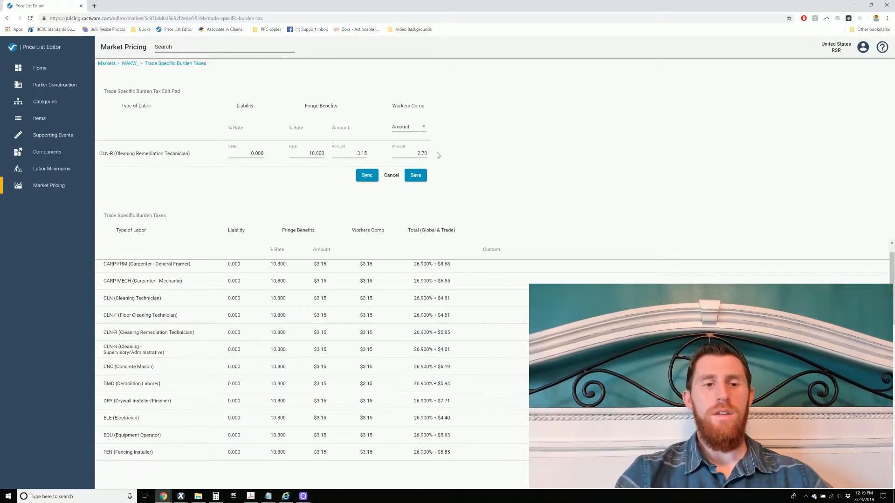
left_click(132, 298)
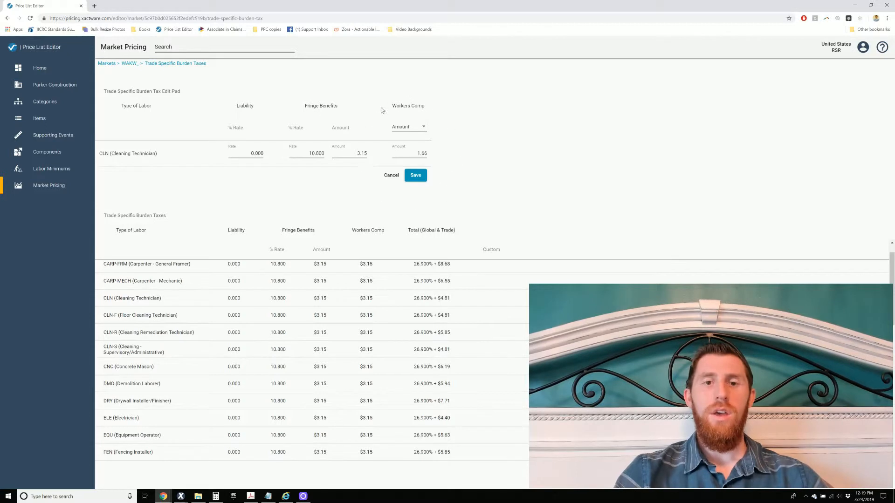
mouse_move(426, 140)
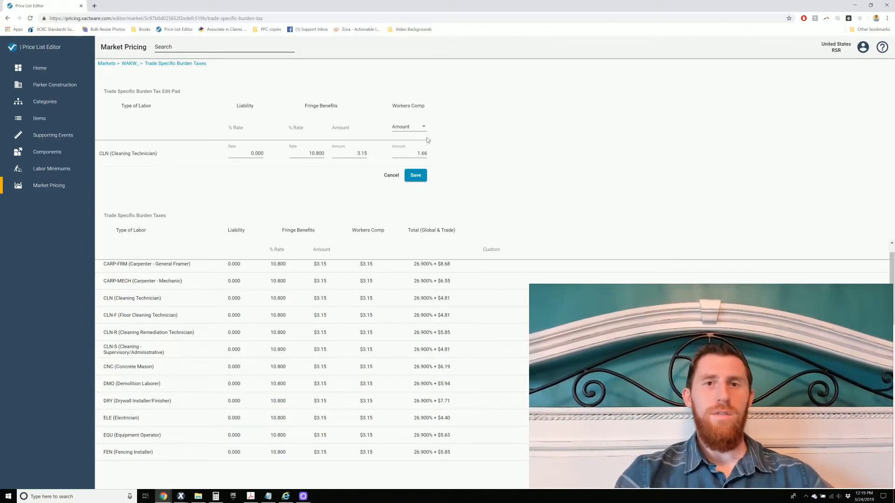
mouse_move(175, 385)
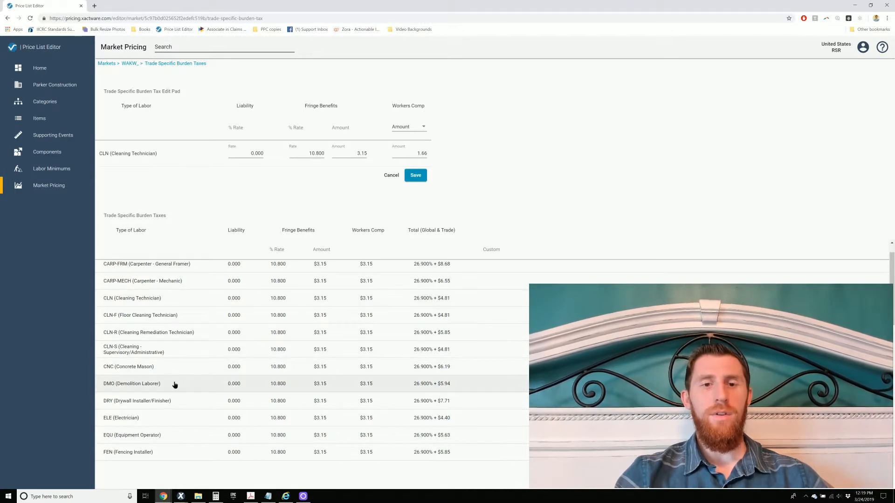
left_click(132, 383)
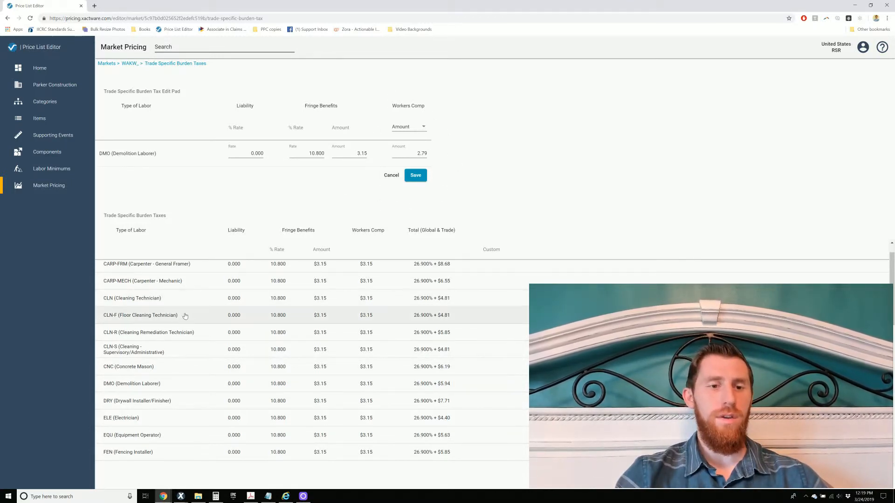
mouse_move(199, 335)
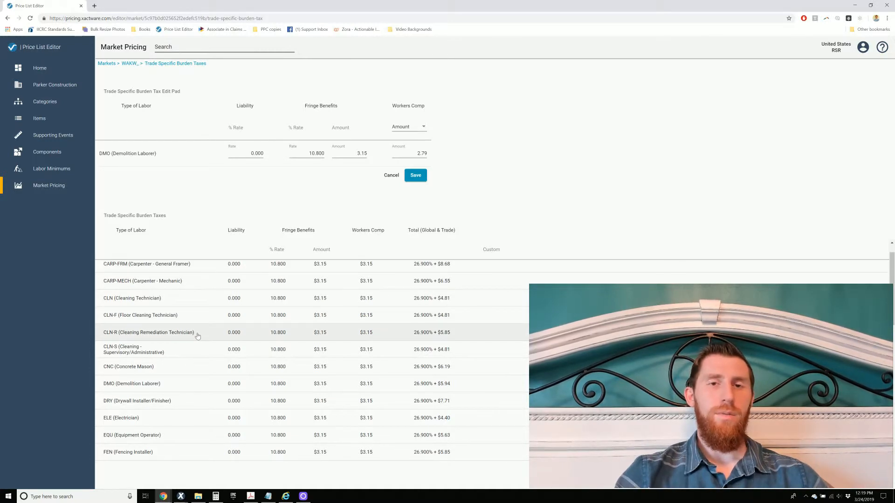
left_click(148, 333)
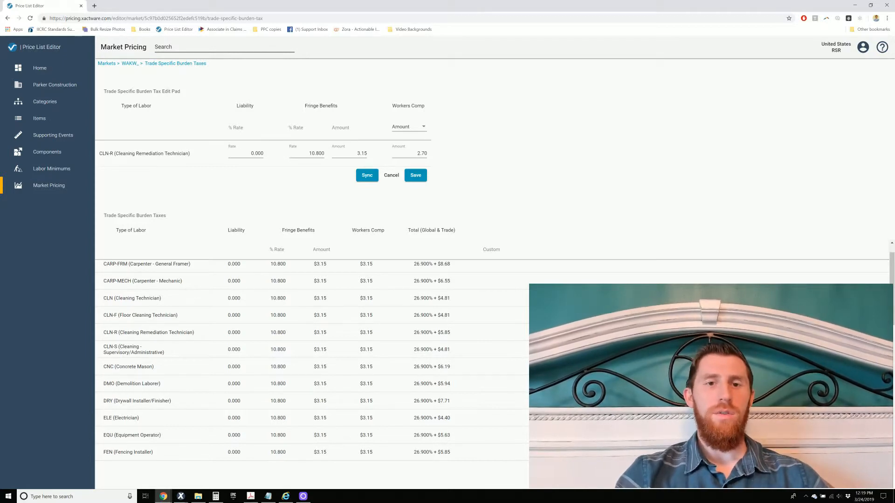
mouse_move(392, 165)
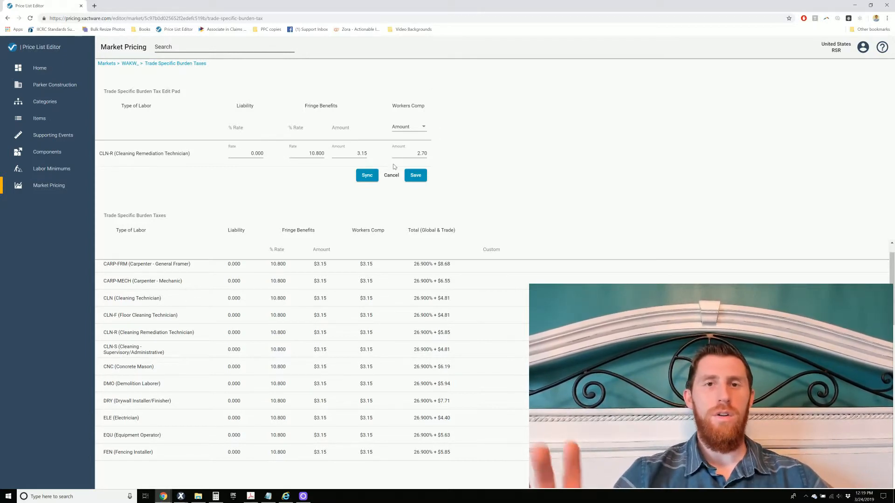
left_click(39, 118)
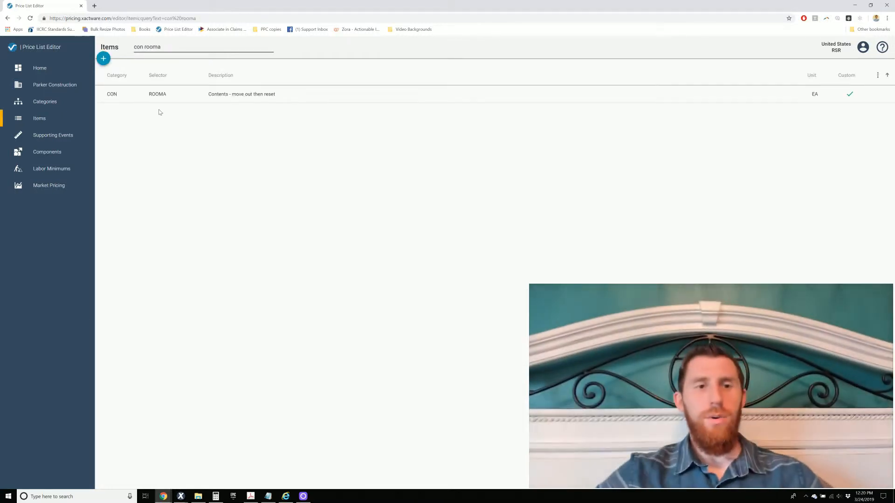
mouse_move(178, 119)
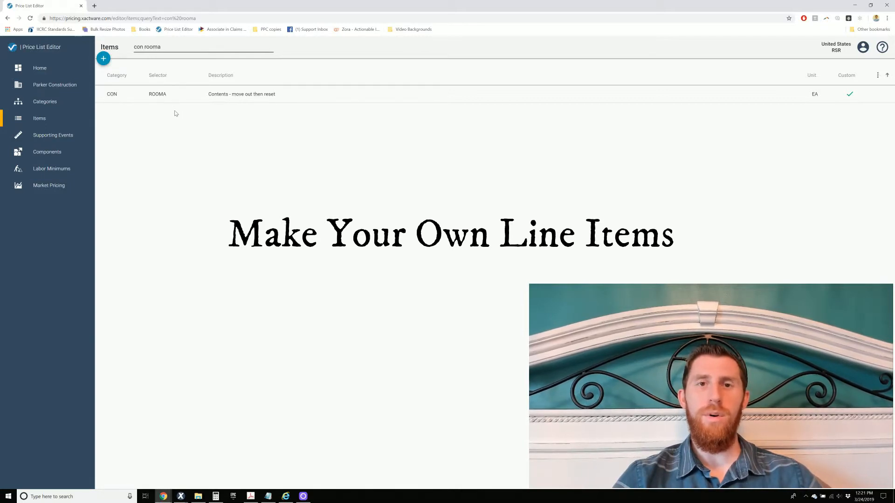
mouse_move(170, 106)
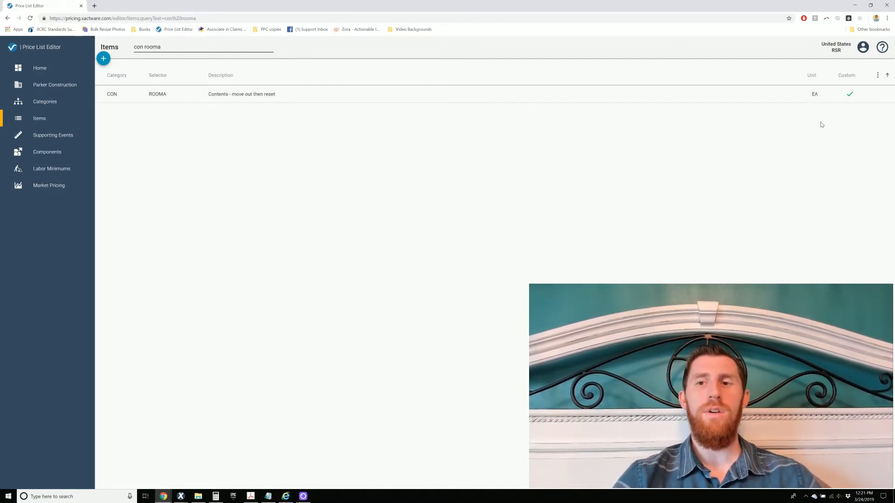
mouse_move(353, 163)
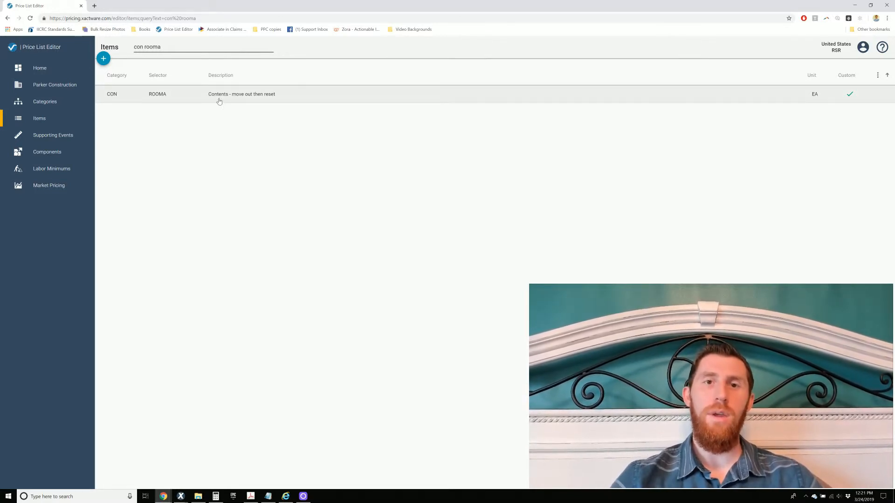
left_click(44, 101)
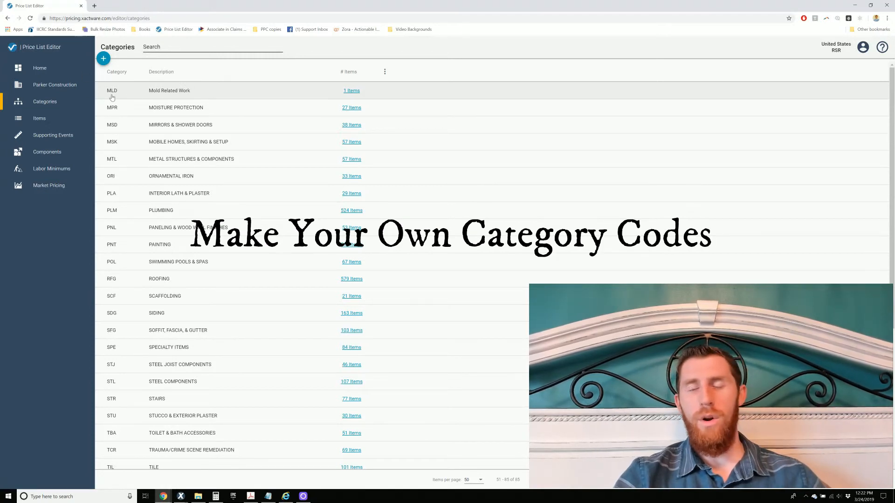
List the MLD category's MLD PEROX peroxide solution item, then go back Home.
left_click(351, 90)
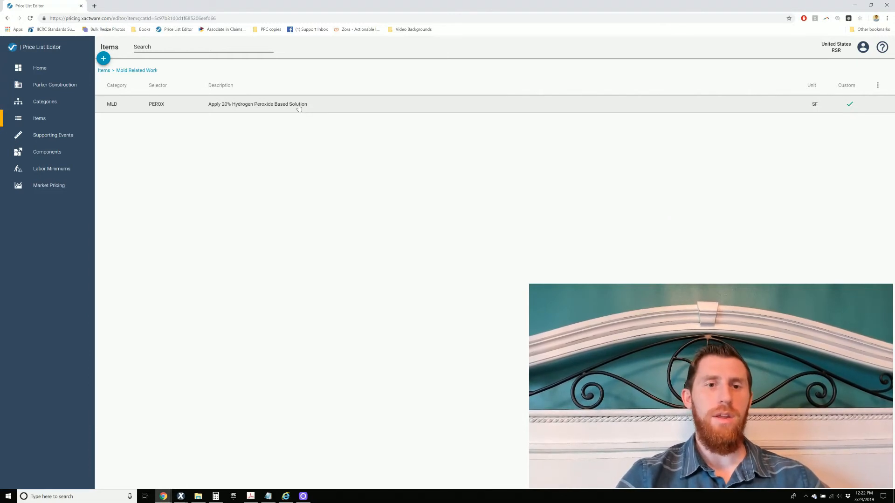
mouse_move(149, 106)
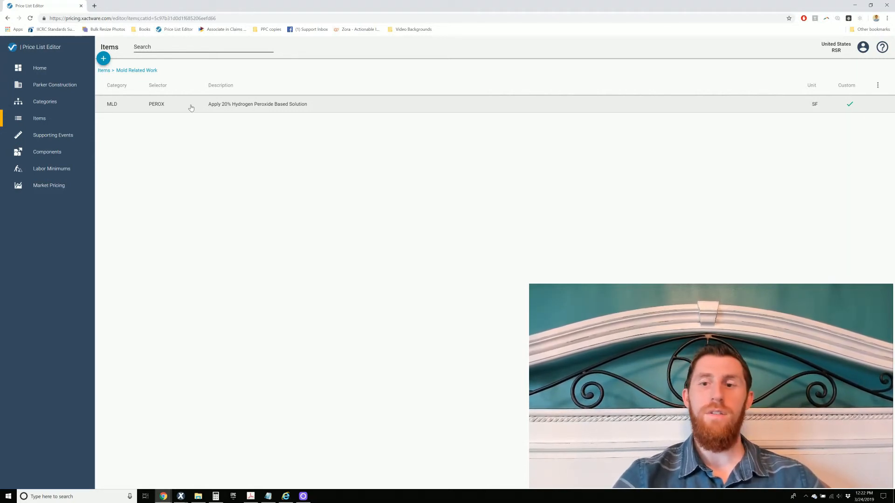
left_click(39, 68)
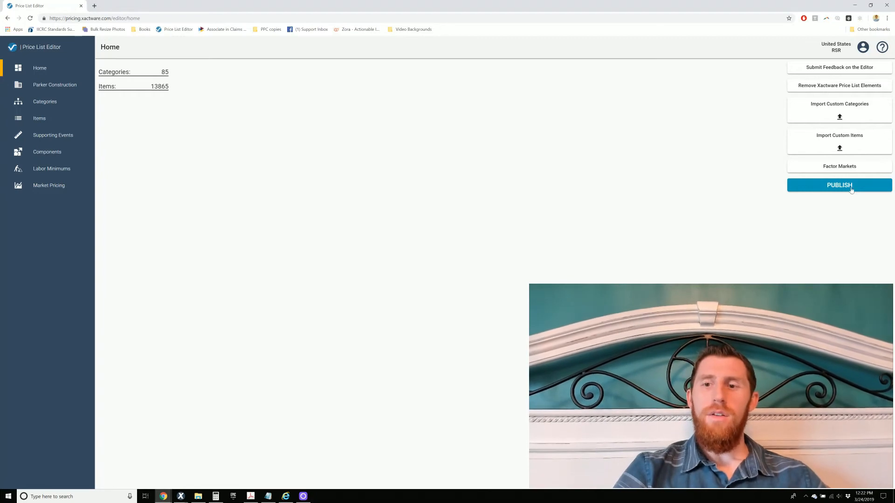